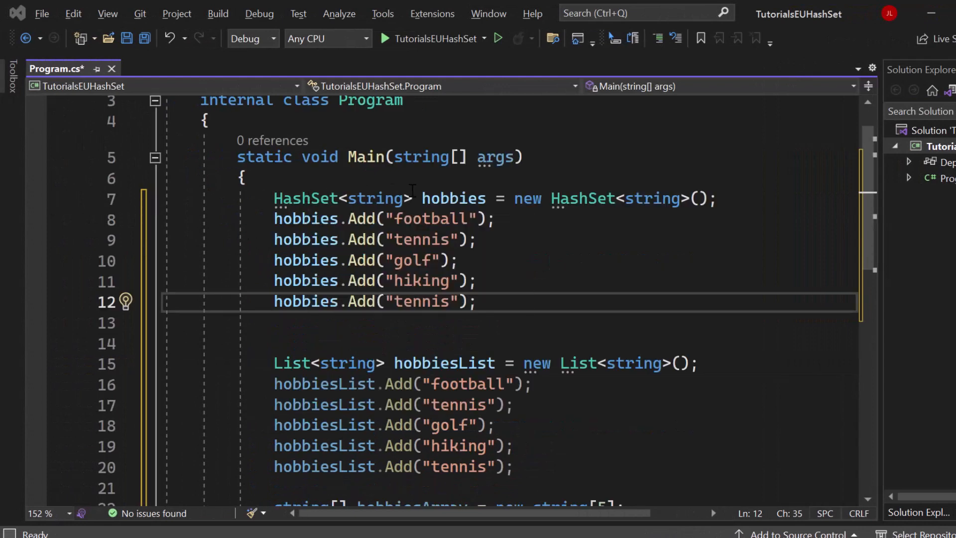
Step: Scroll down the course page and highlight the Add call on the football line
scroll("down", 3)
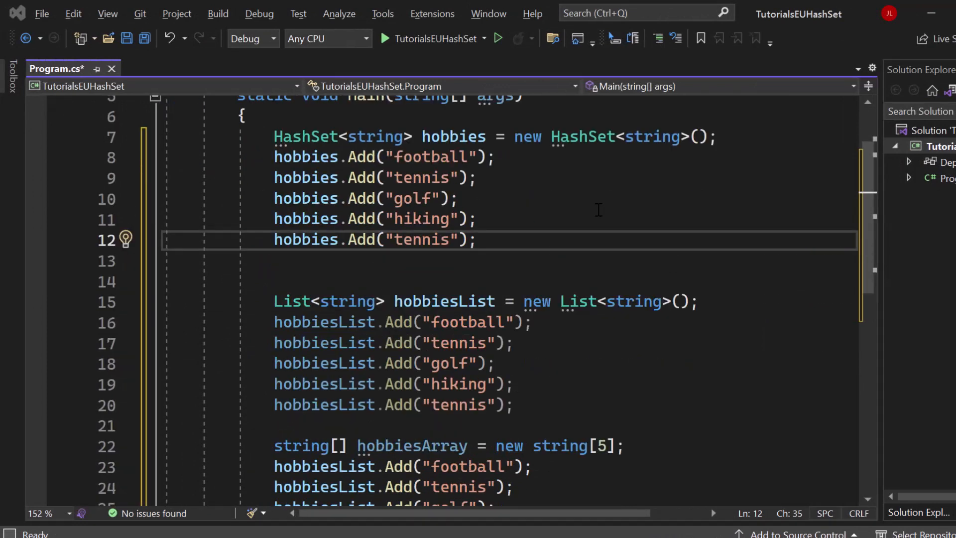
scroll("down", 3)
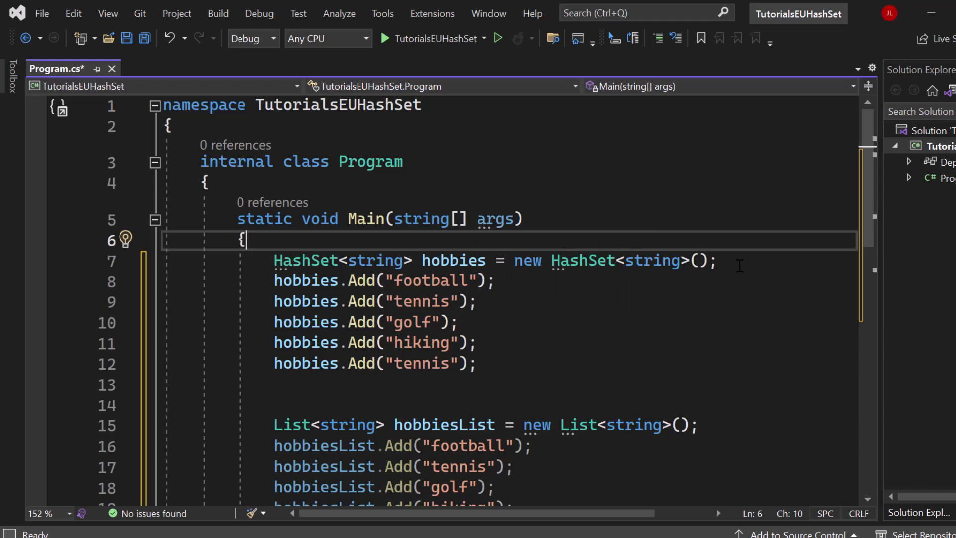
left_click(358, 300)
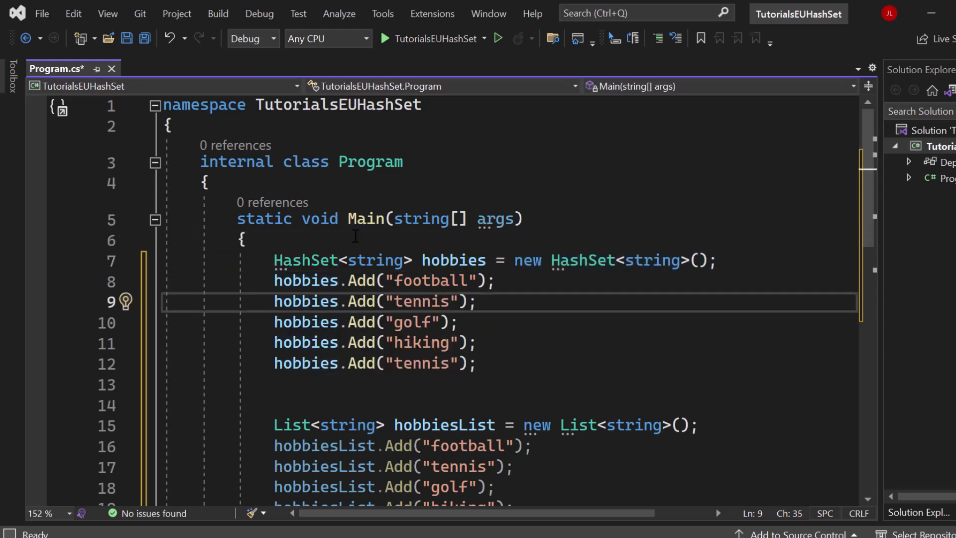
left_click(360, 281)
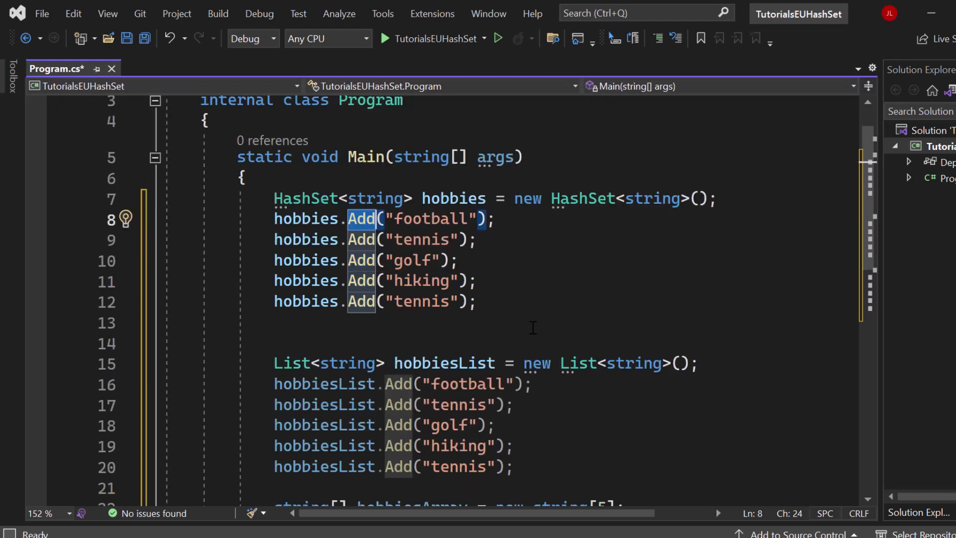
scroll("down", 3)
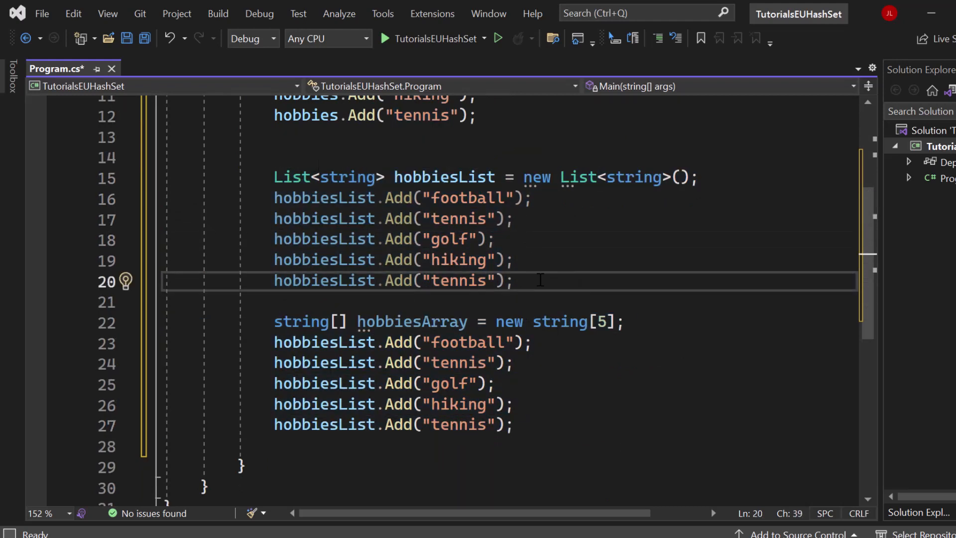
Step: Select the five hobbiesList Add lines and highlight the duplicate football and tennis entries
left_click_drag(512, 281, 273, 197)
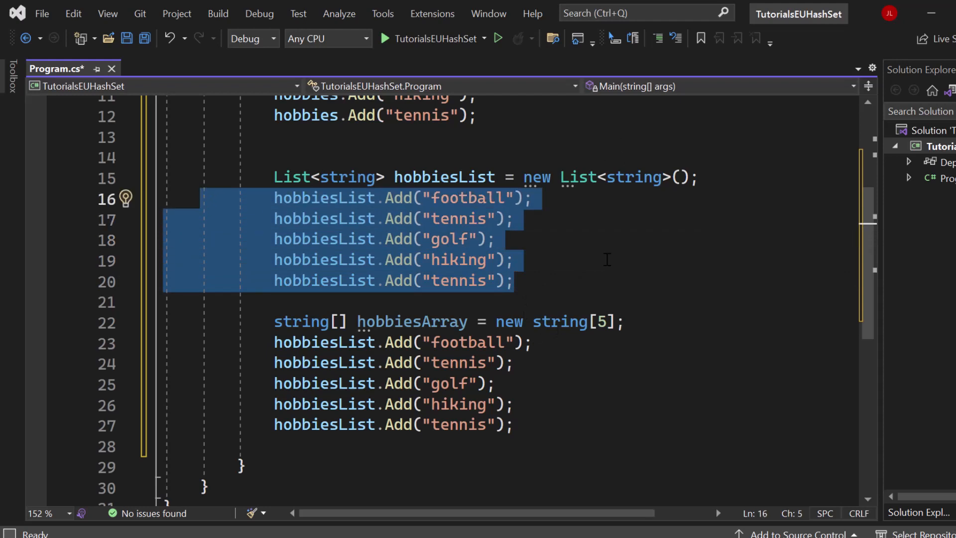
scroll("down", 3)
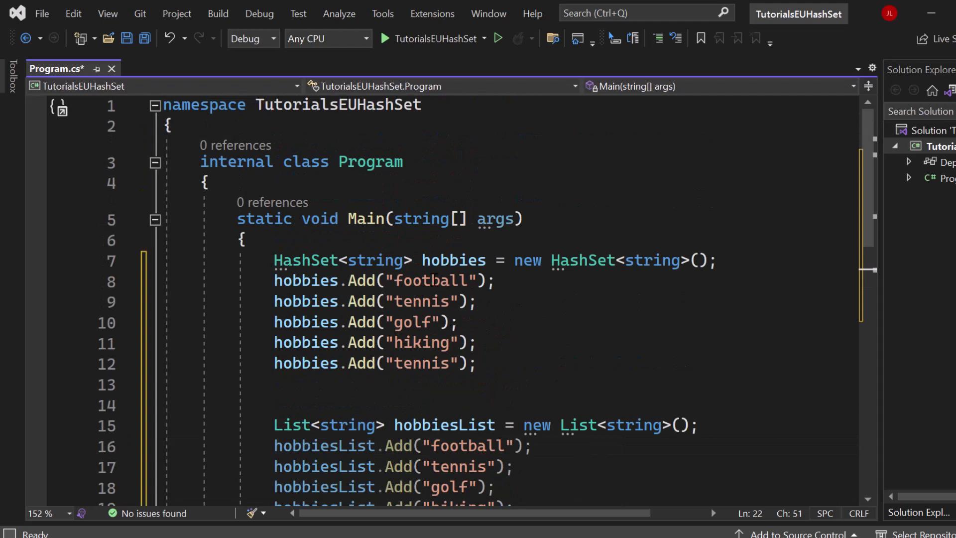
mouse_move(502, 338)
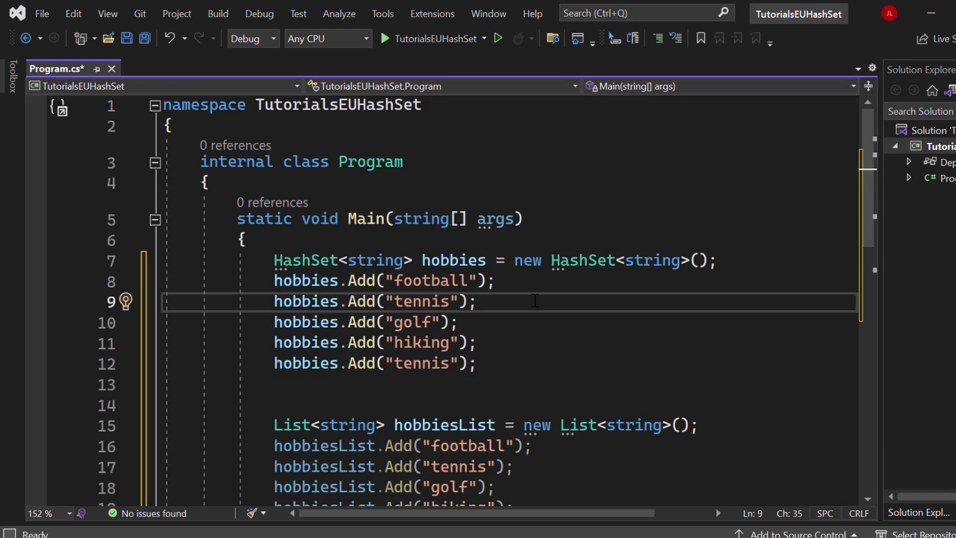
scroll("down", 3)
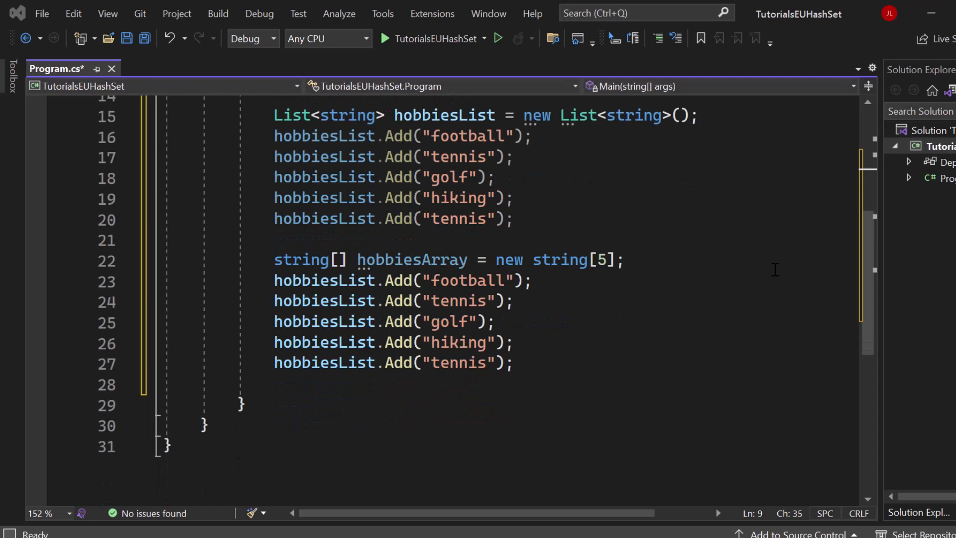
mouse_move(518, 355)
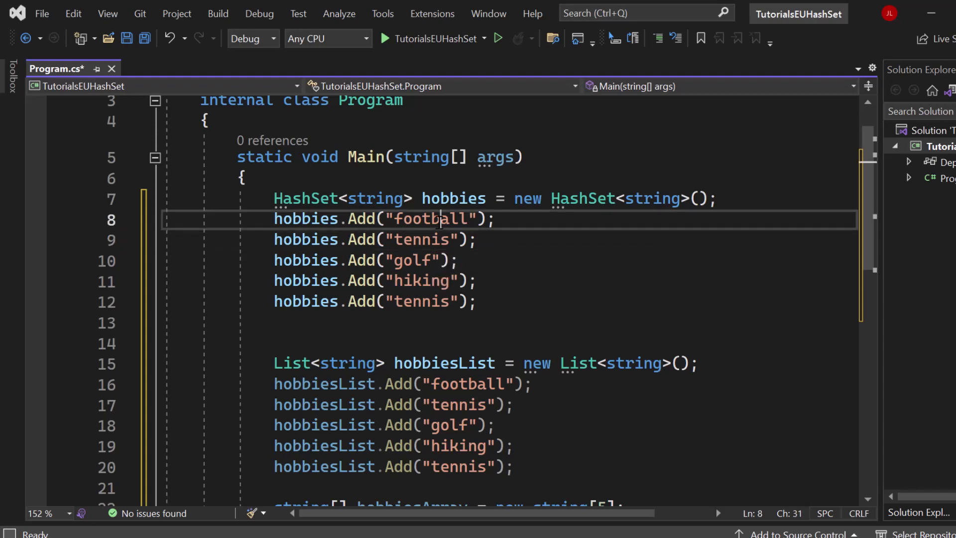
double_click(420, 239)
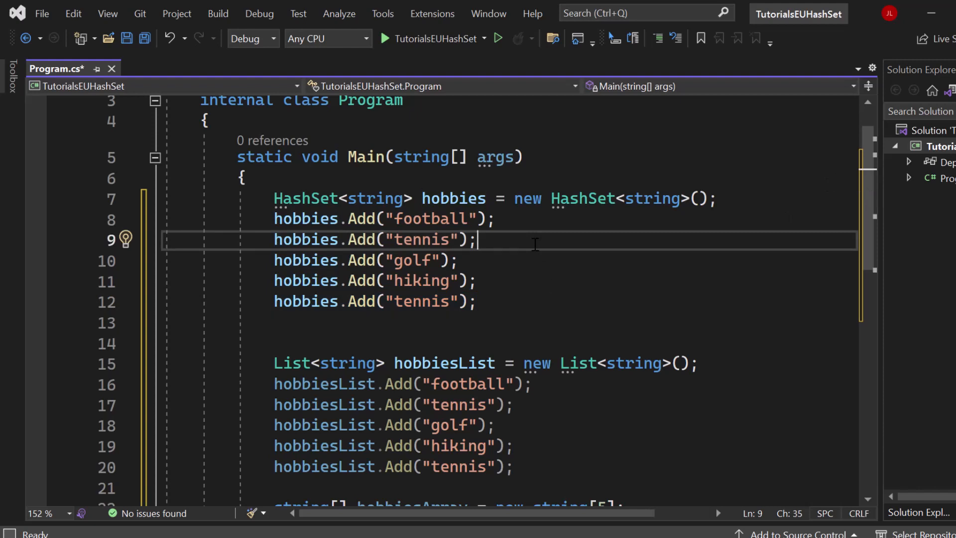
double_click(421, 239)
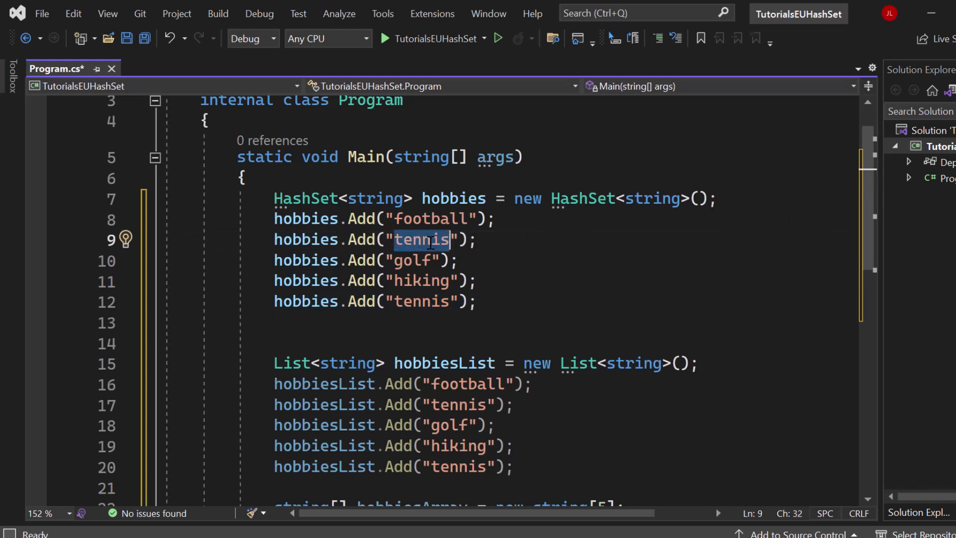
mouse_move(427, 301)
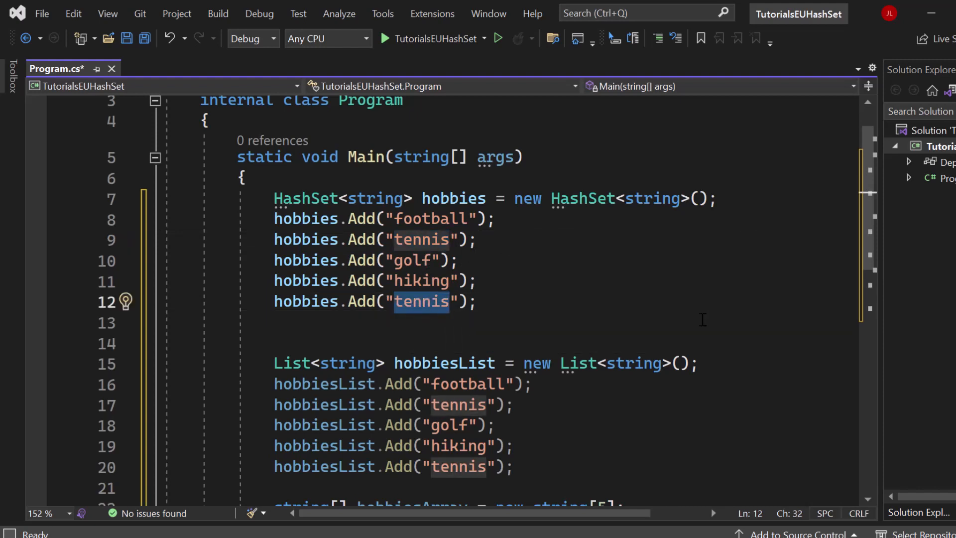
Step: Place the insertion point after the tennis lines and scroll on through the rest of the content
scroll("down", 3)
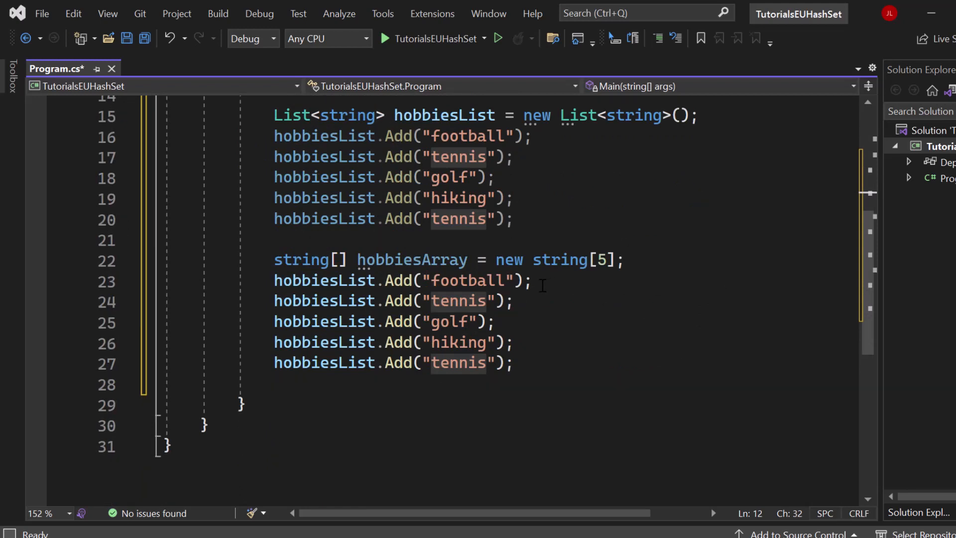
left_click(514, 301)
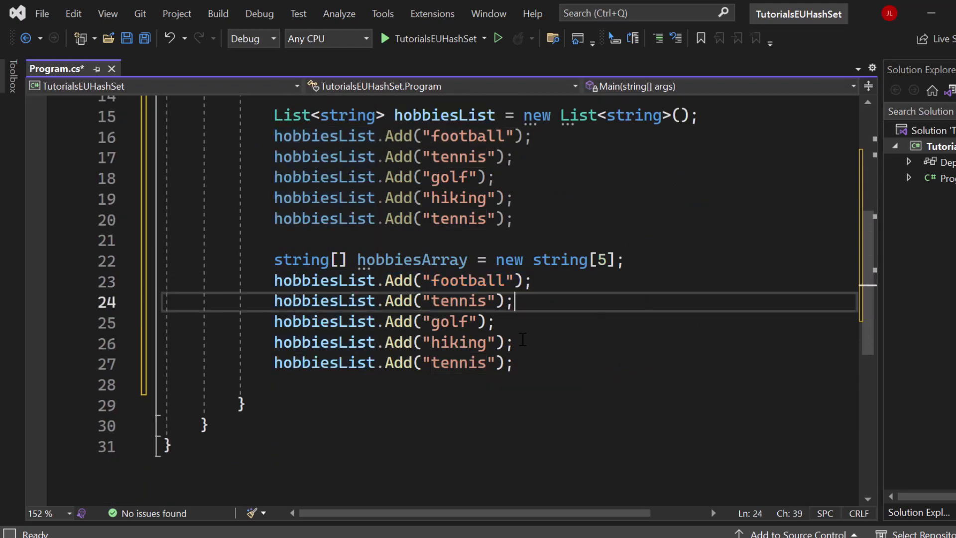
left_click(540, 363)
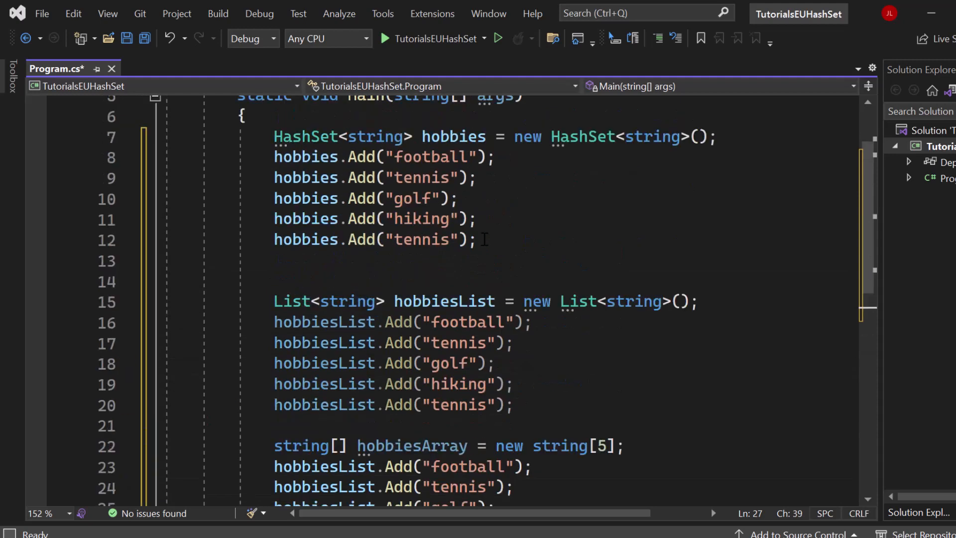
mouse_move(589, 244)
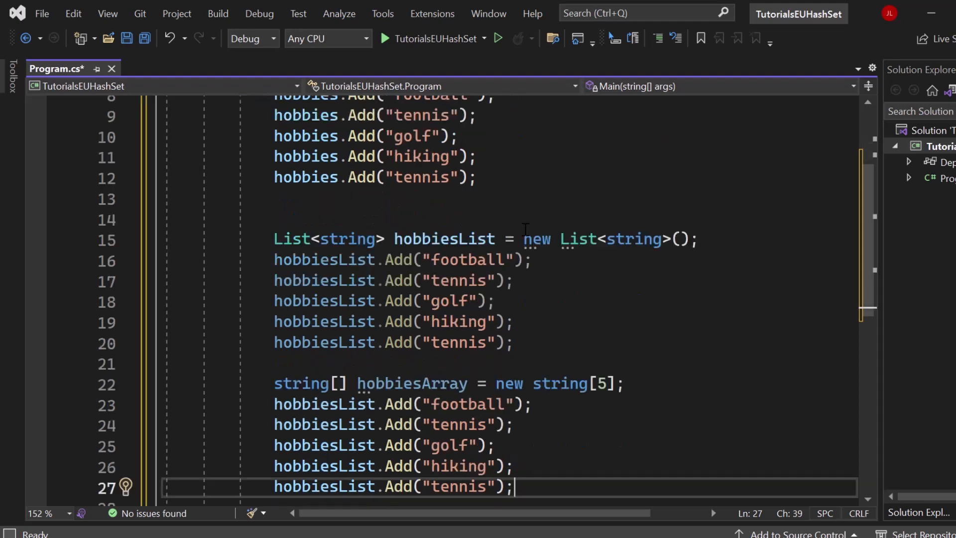
scroll("down", 3)
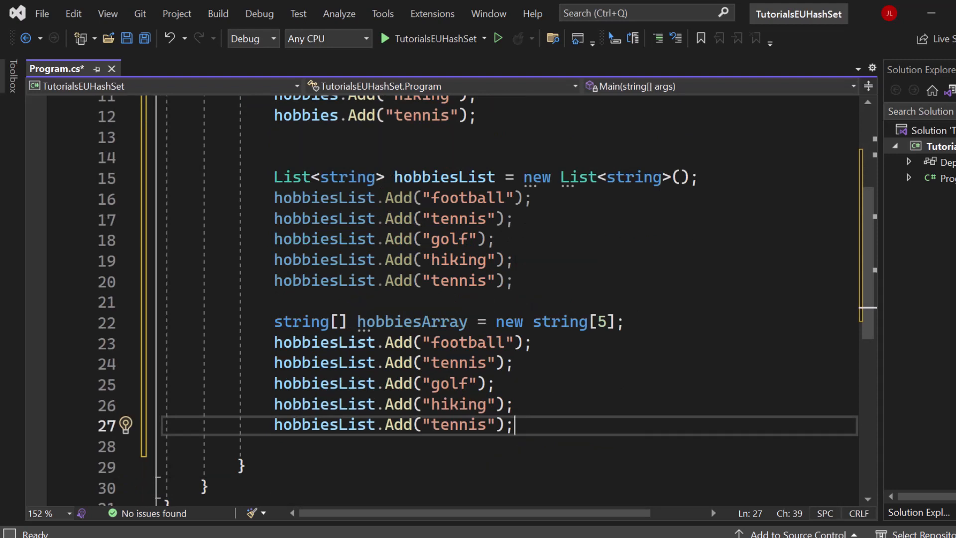
scroll("down", 3)
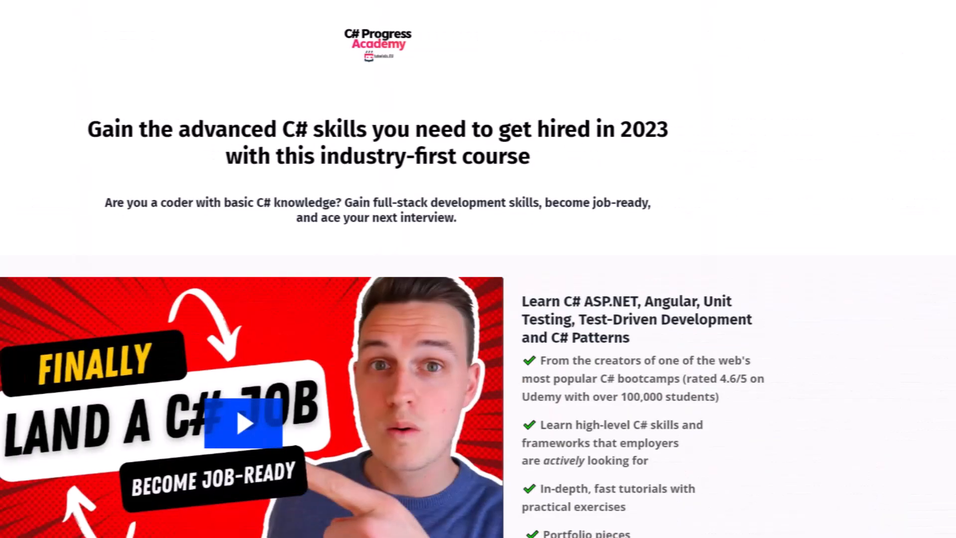
scroll("down", 3)
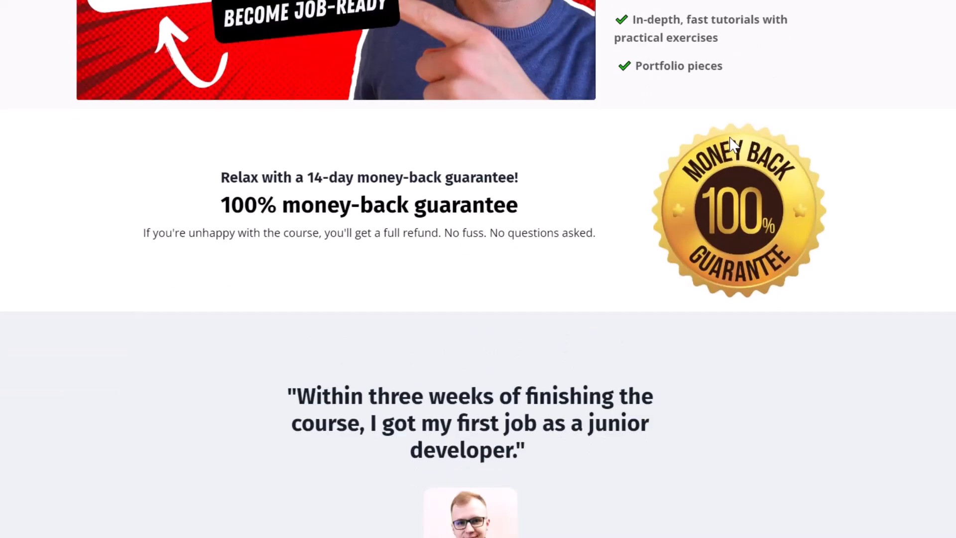
scroll("down", 3)
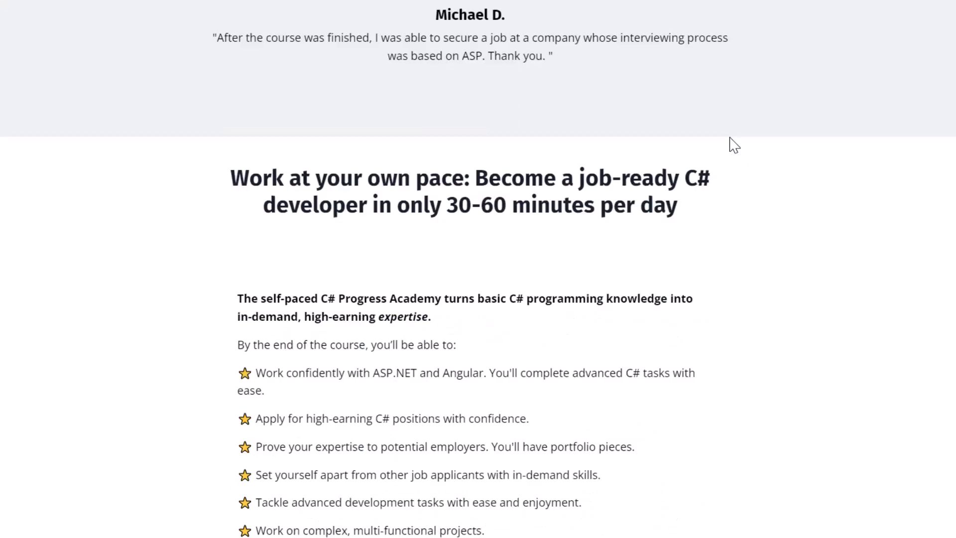
scroll("down", 3)
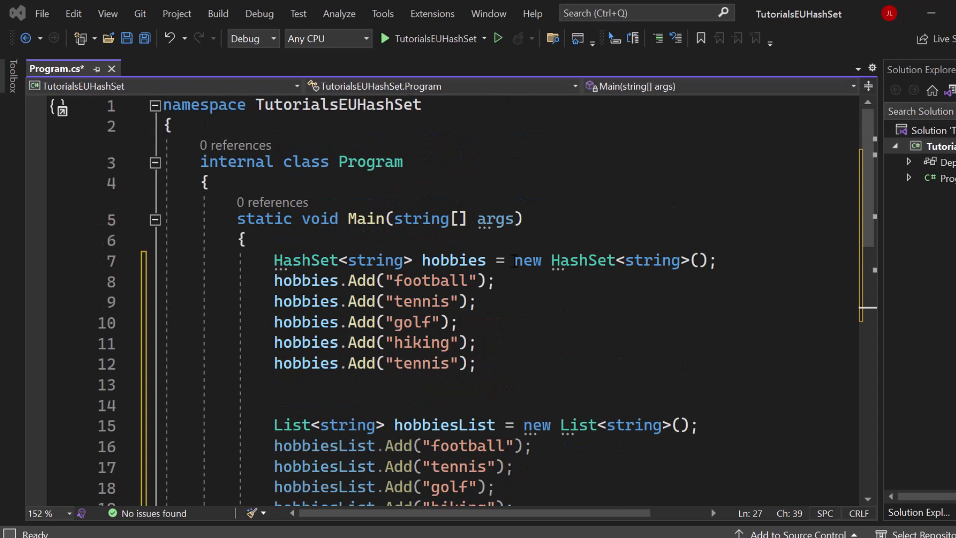
Step: Scroll Main down to the hobbiesList block with its seven Add calls
scroll("down", 3)
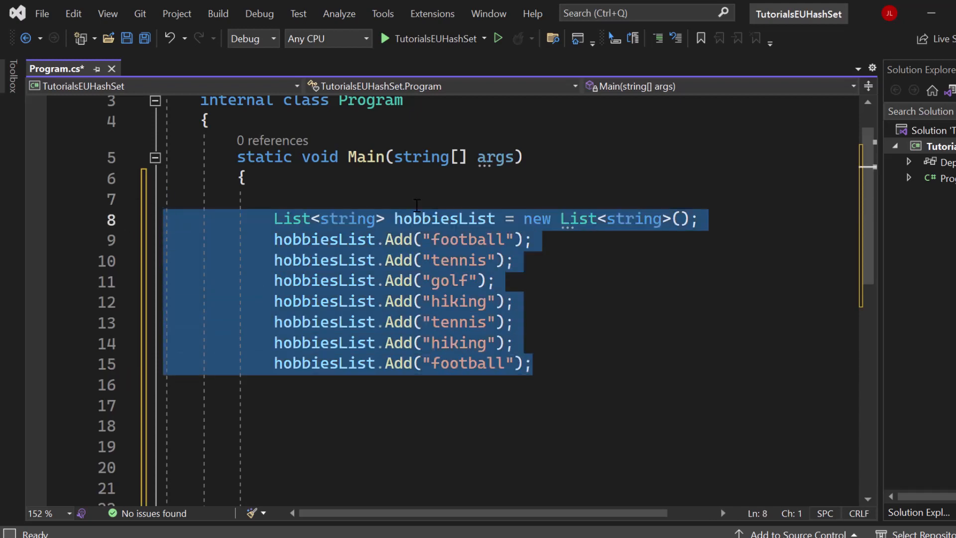
Step: Write HashSet<string> uniqueHobbies = new HashSet<string>(hobbiesList) below the Add calls
left_click(534, 300)
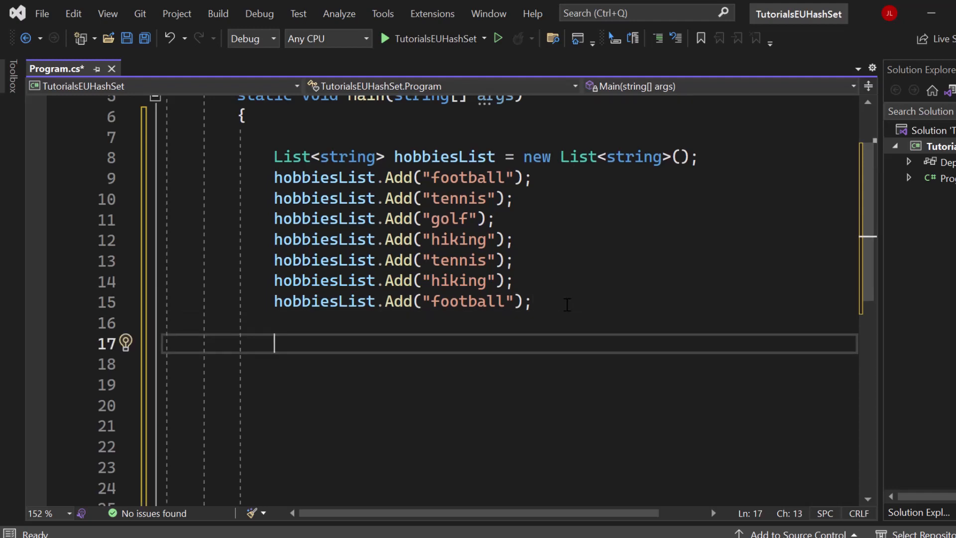
type("HashSet<string>")
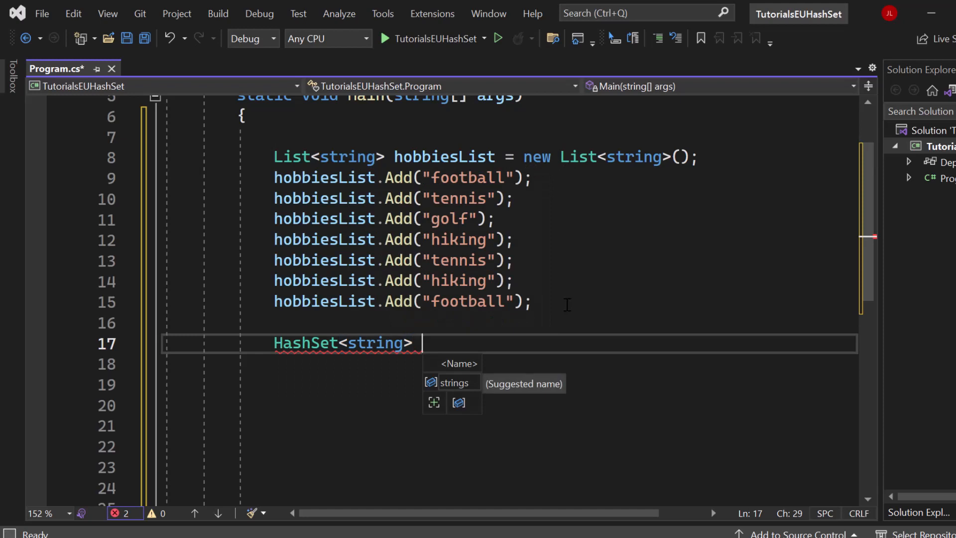
type("unique")
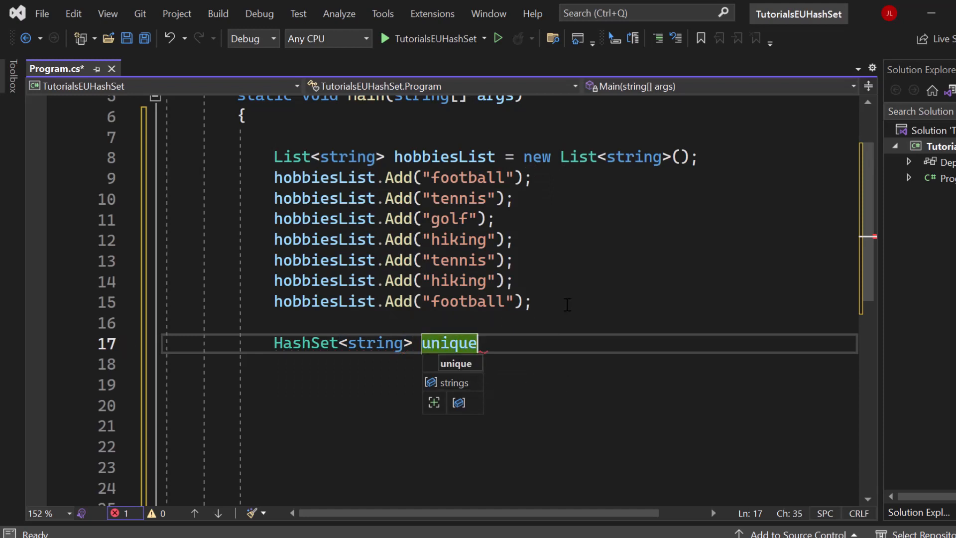
type("Hobbies = new")
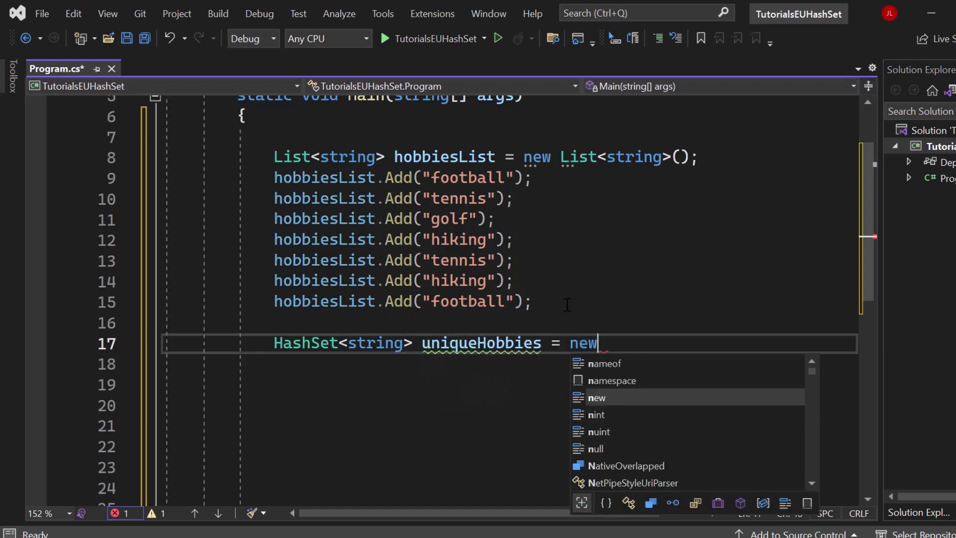
type("HashSet<string>")
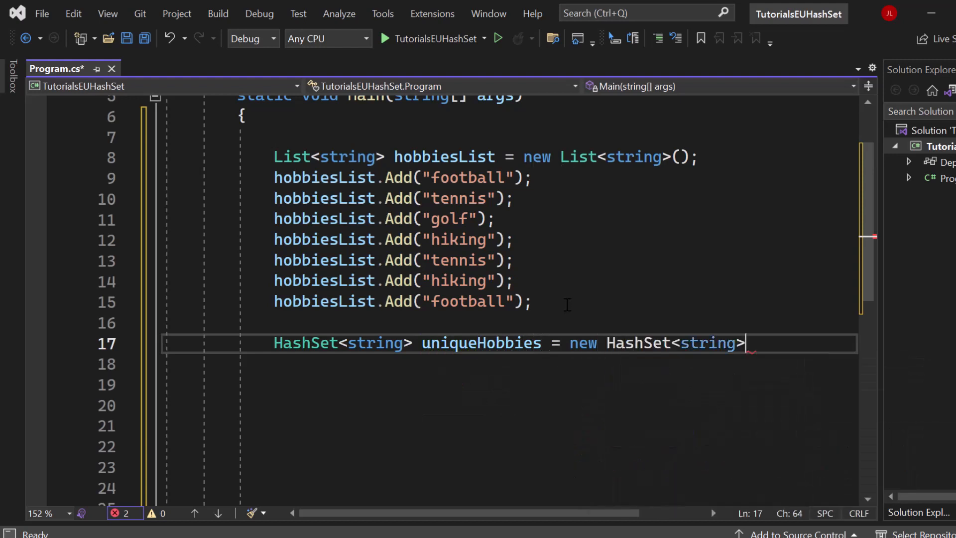
type("(")
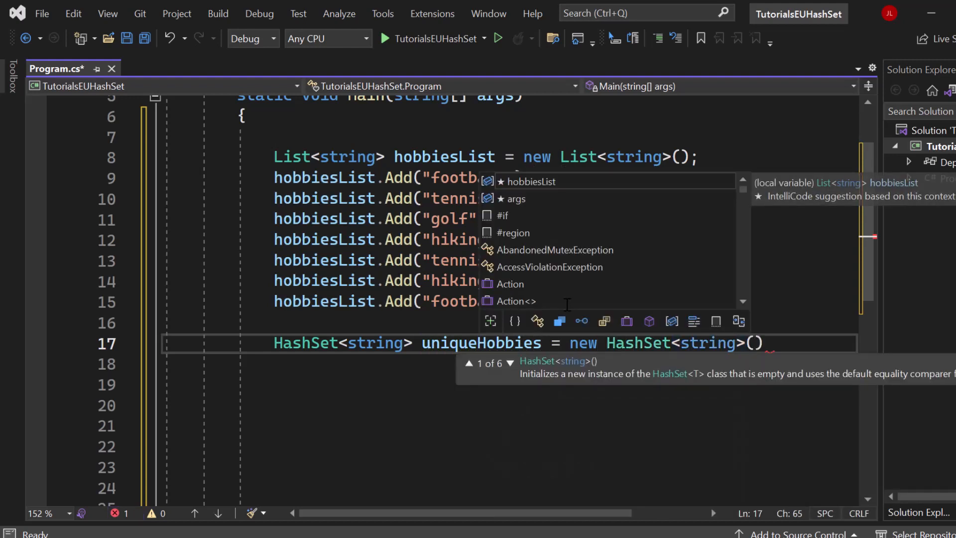
double_click(444, 157)
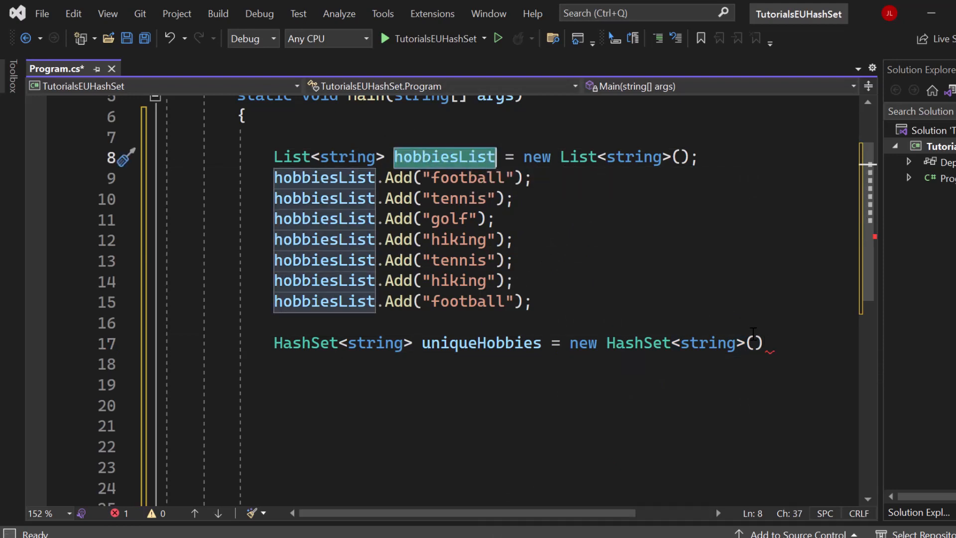
type("hobbiesList")
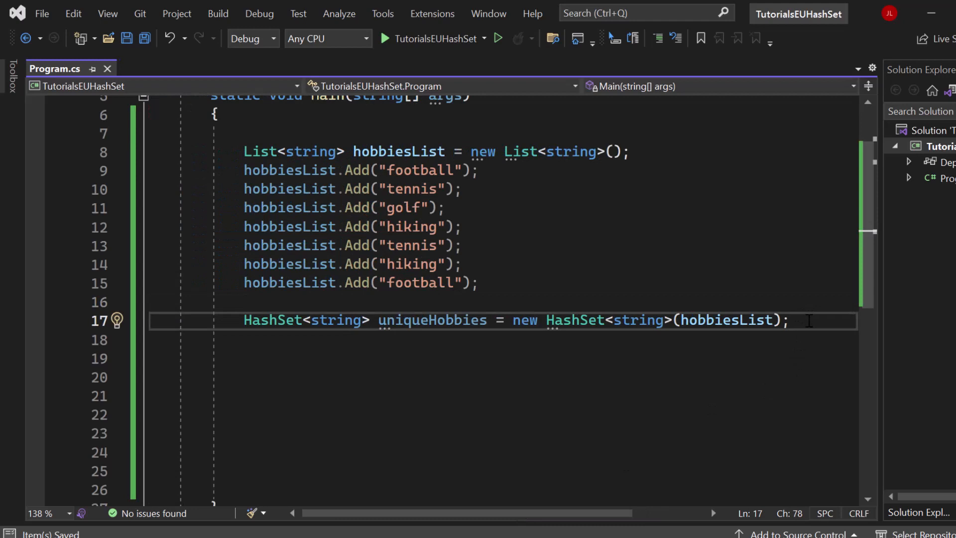
Step: Inspect uniqueHobbies showing Count = 4 at the breakpoint, then stop the debug run
scroll("down", 3)
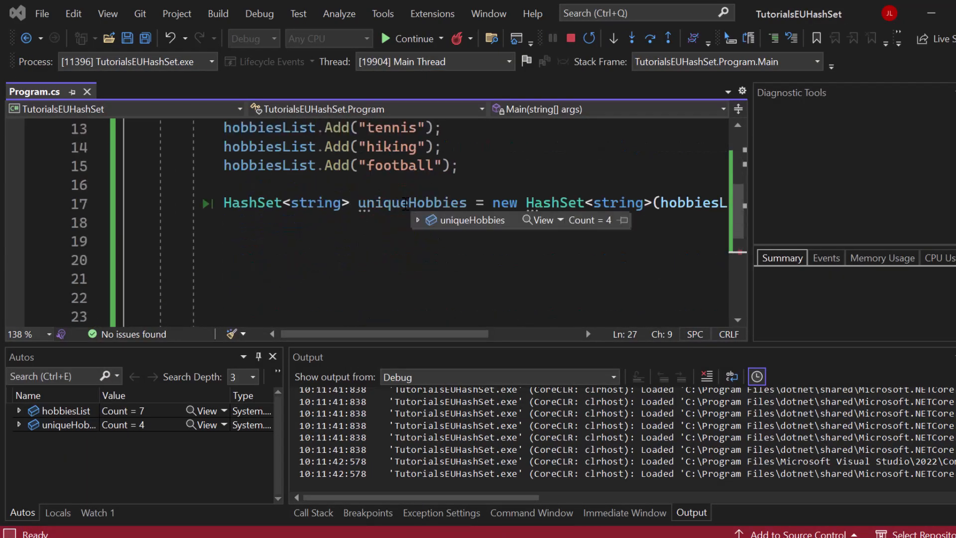
left_click(419, 221)
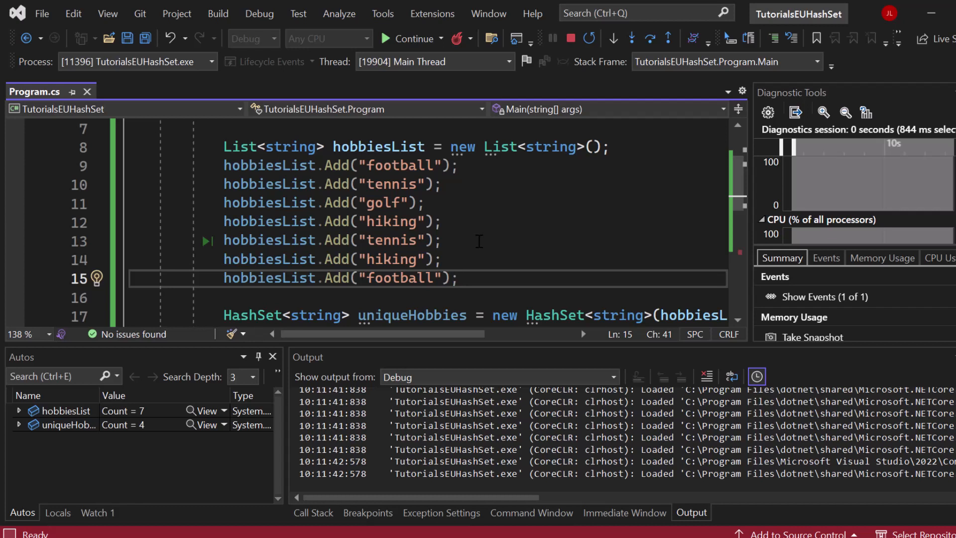
scroll("down", 3)
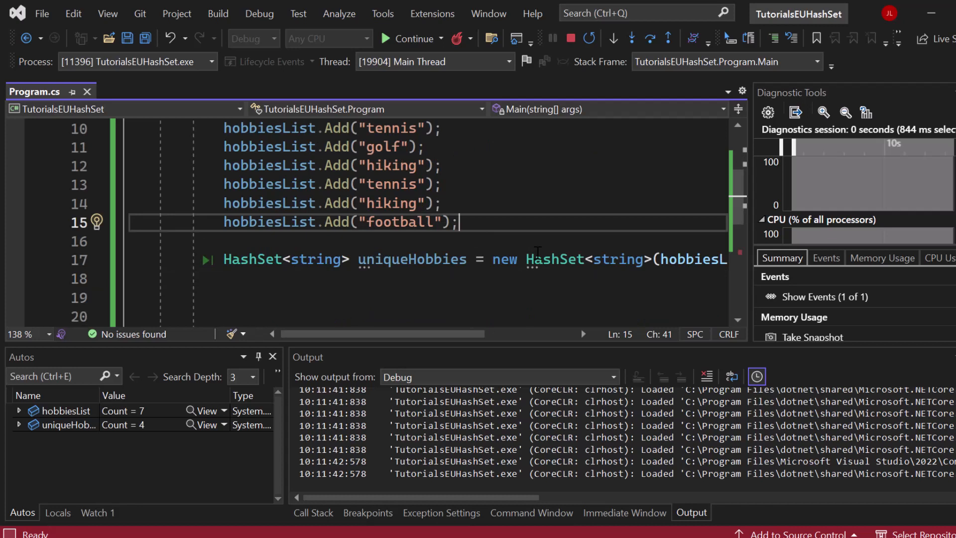
left_click(384, 38)
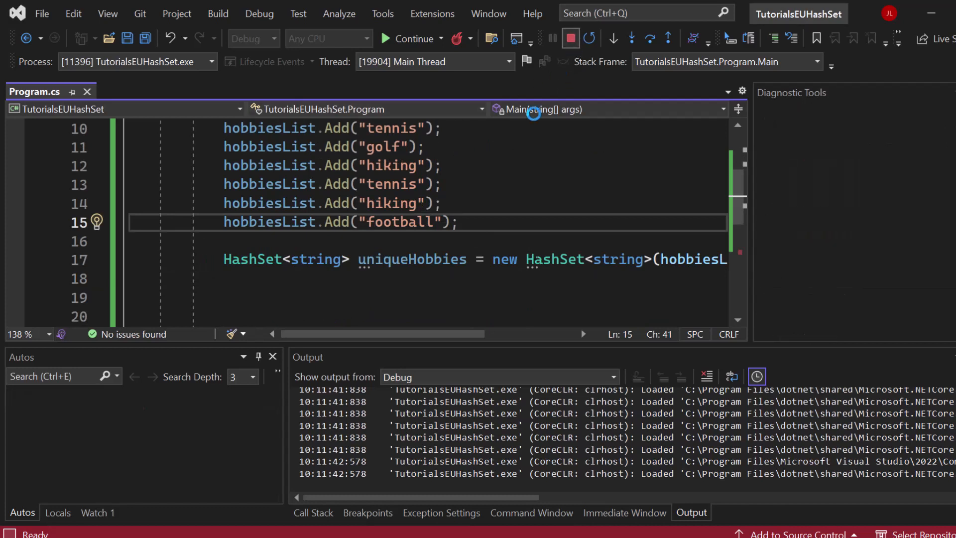
left_click(569, 39)
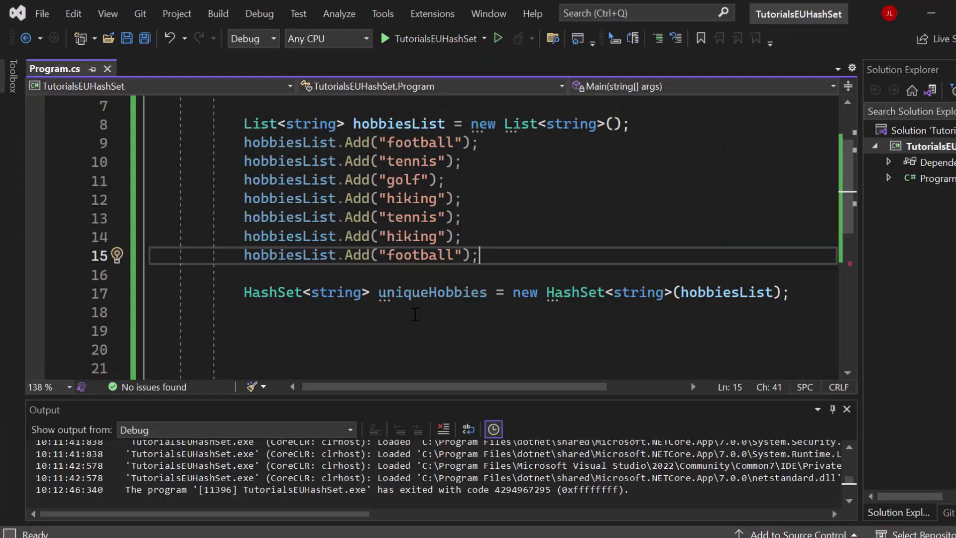
Step: Add a uniqueHobbies.Contains("gold") call, then select the Main code to be replaced by hobbiesA and hobbiesB
type("uniqueHobbies.")
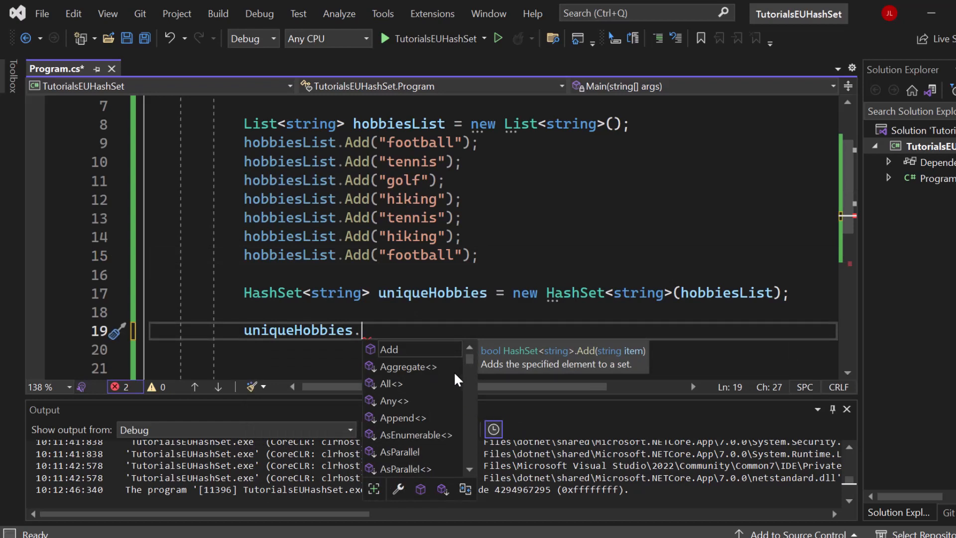
type("conta")
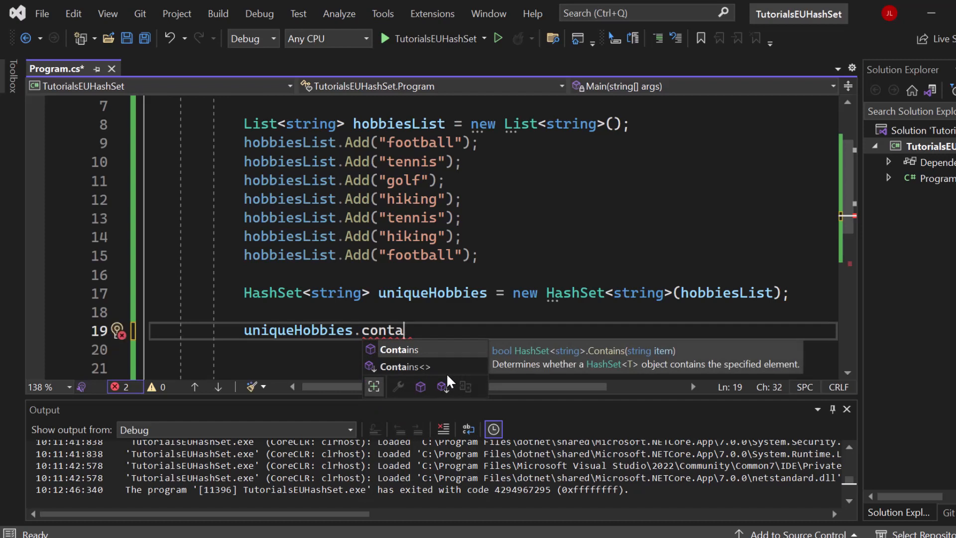
type("ins(\"gold\");")
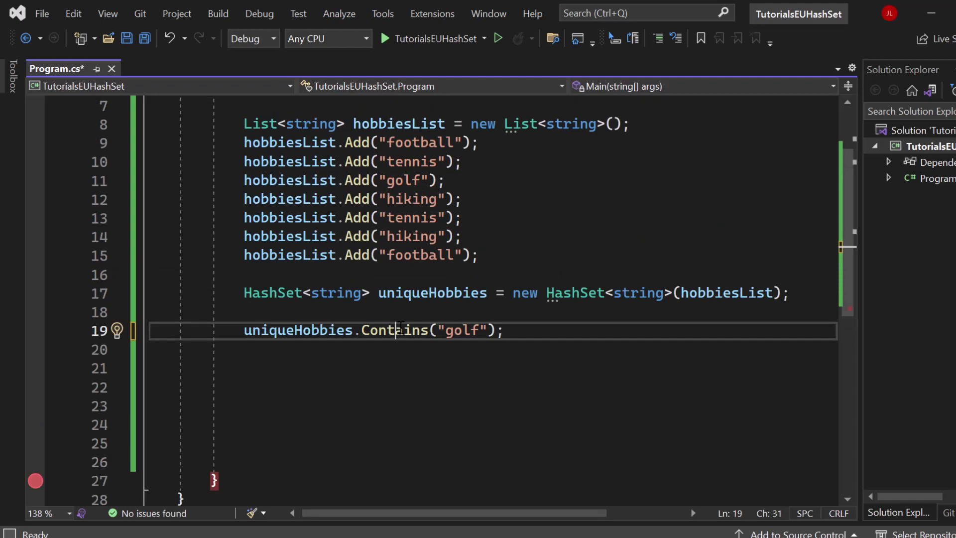
double_click(395, 329)
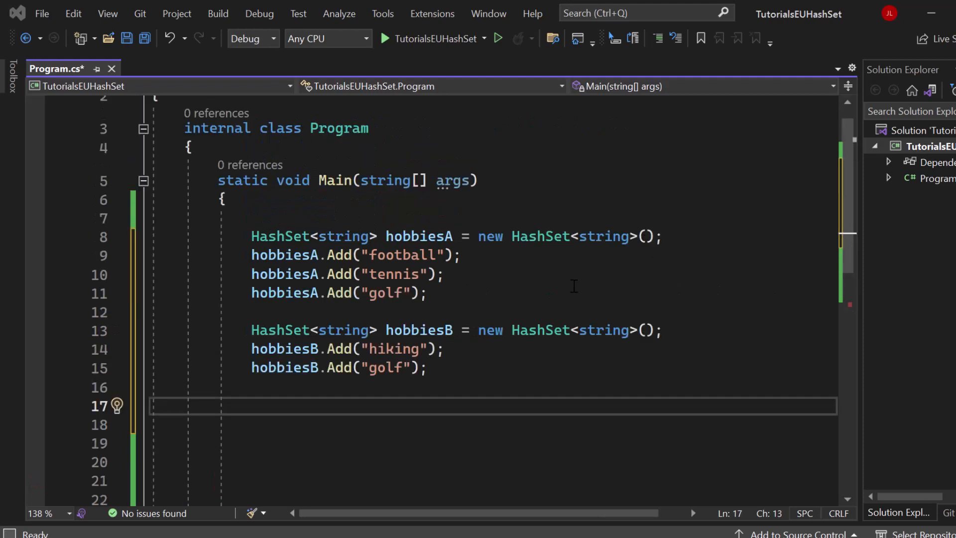
scroll("down", 3)
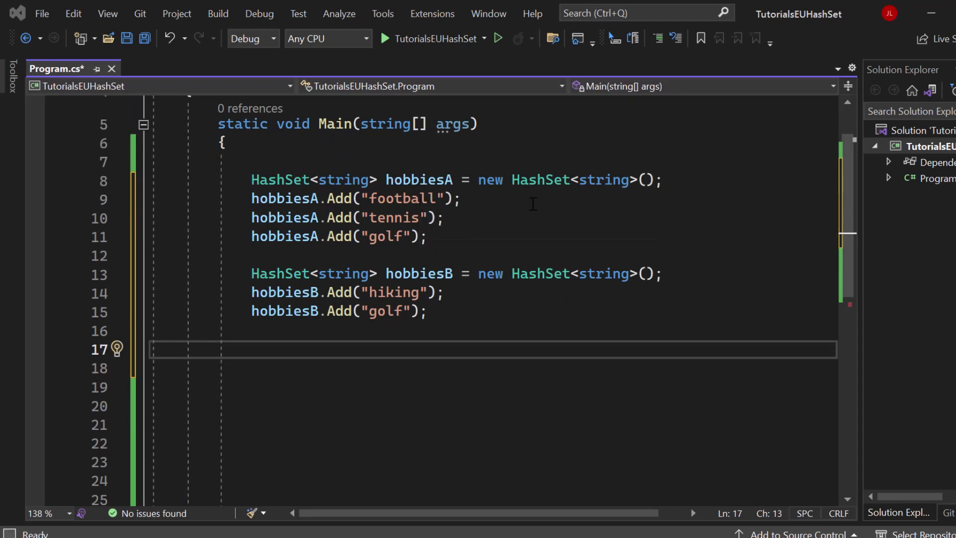
double_click(419, 180)
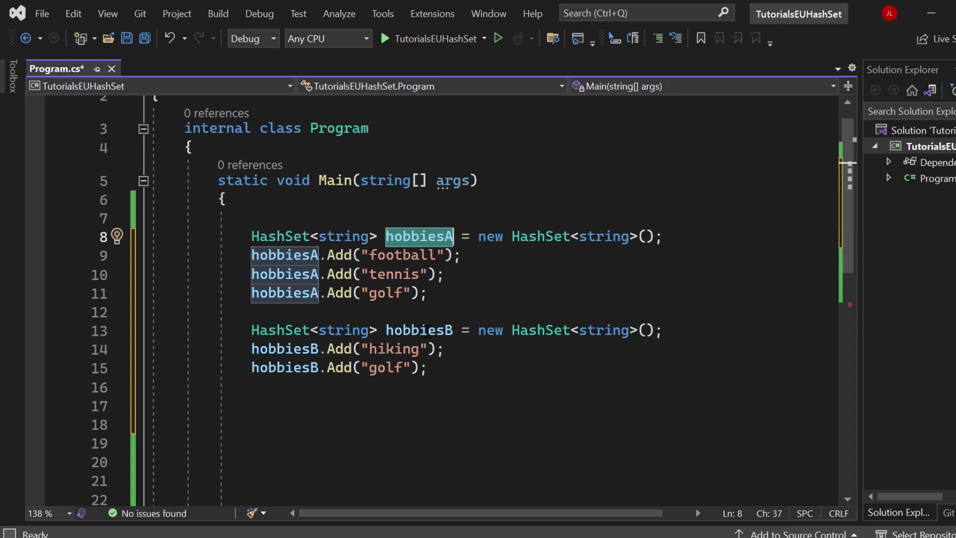
left_click(445, 275)
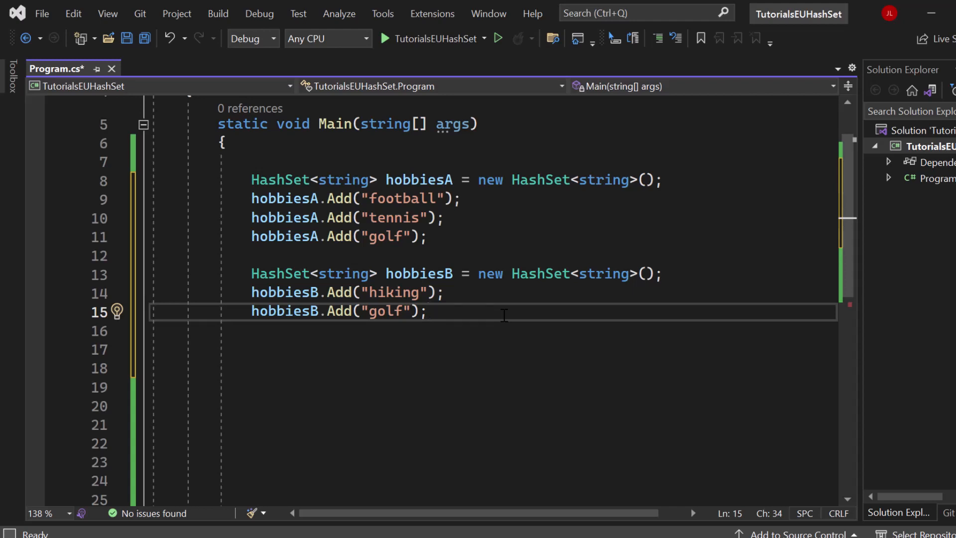
Step: Add the statement hobbiesA.UnionWith(hobbiesB); on line 18 using IntelliSense completion
type("ho")
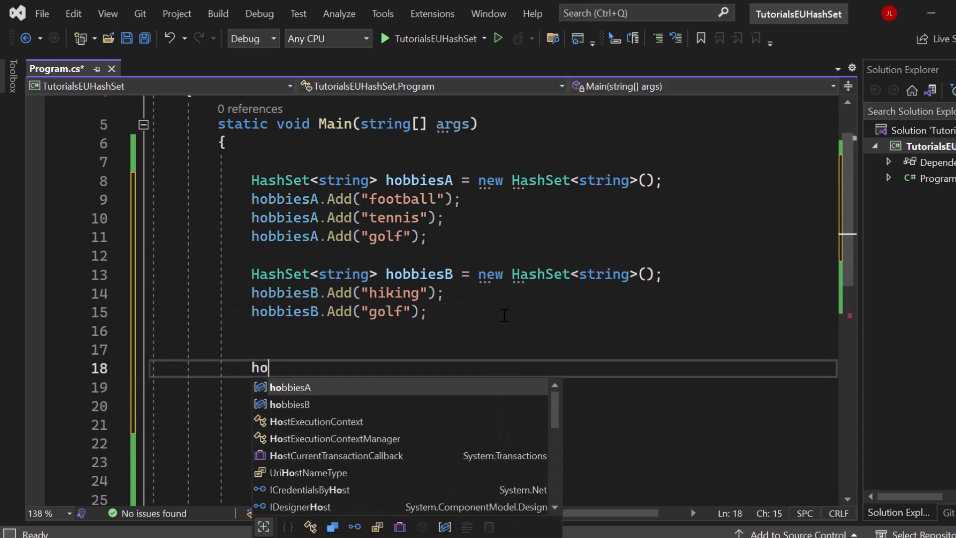
left_click(288, 386)
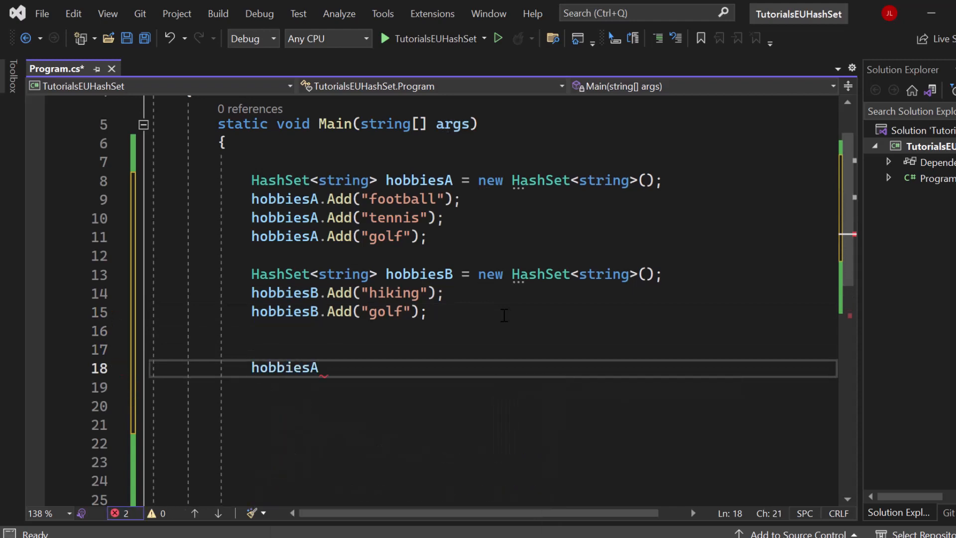
type(".")
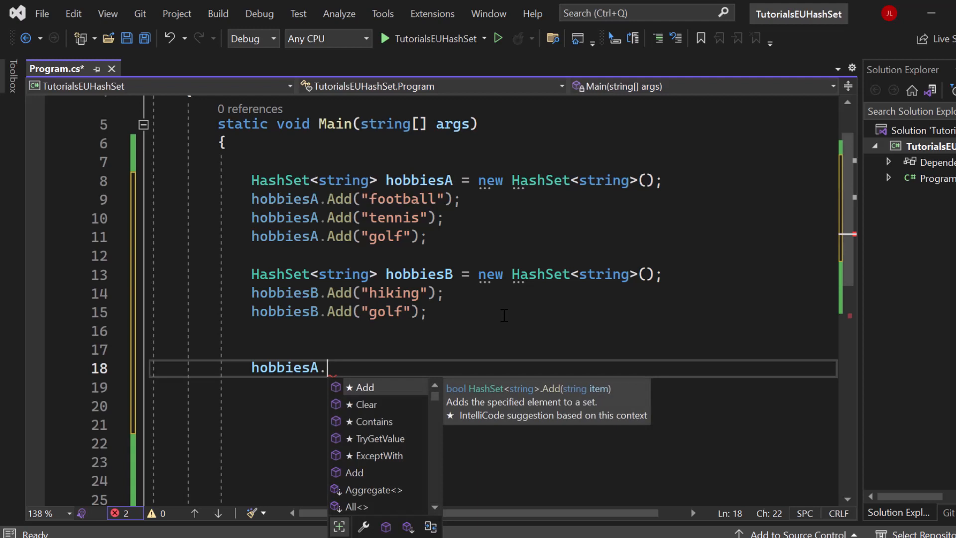
type("uni")
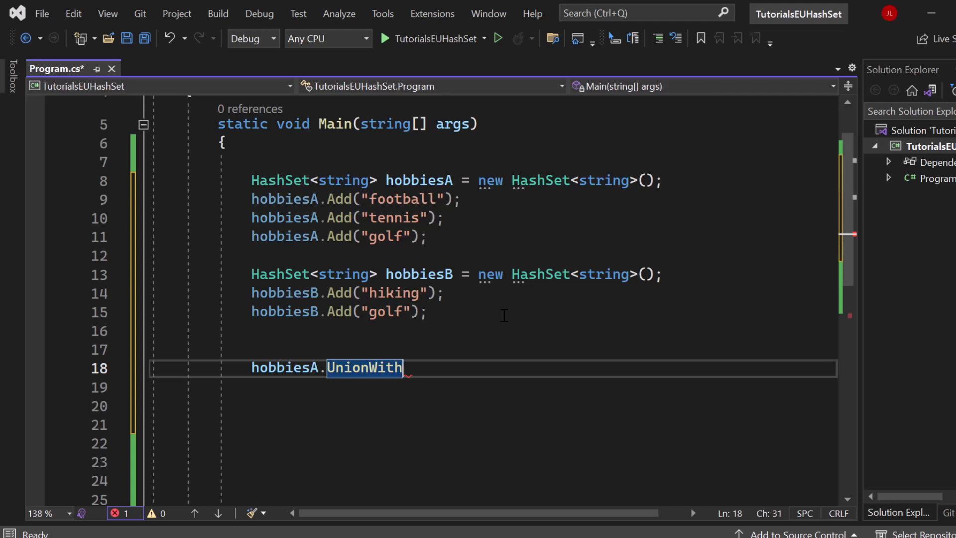
type("(")
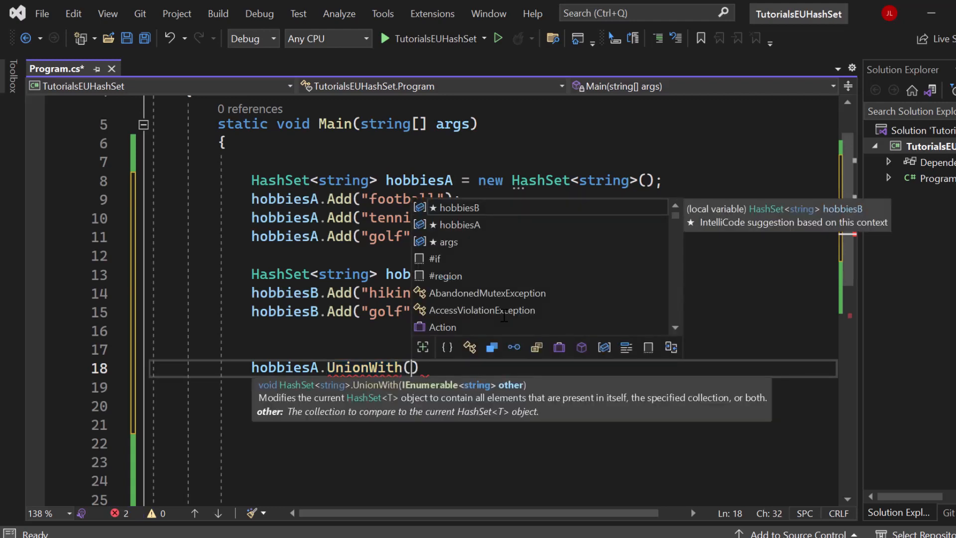
type("hobbiesB")
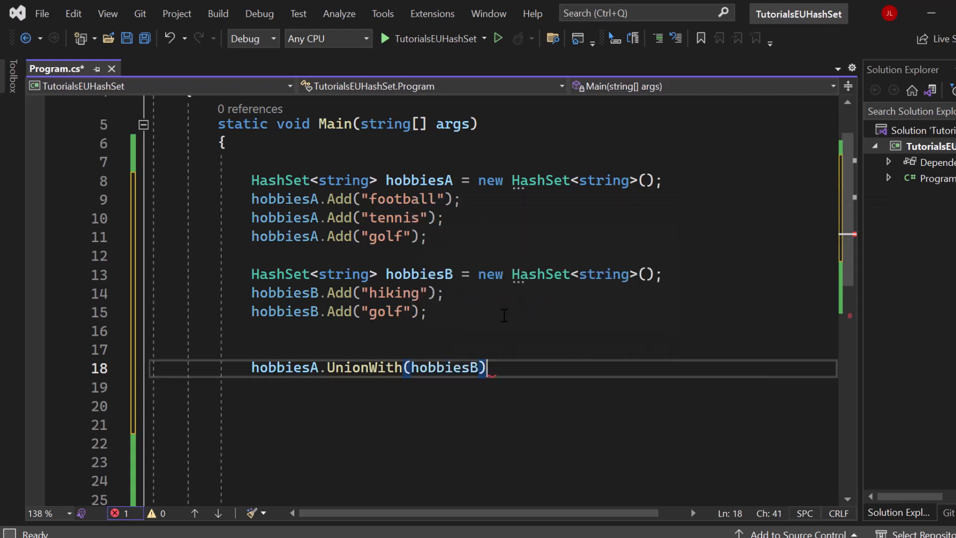
type(";")
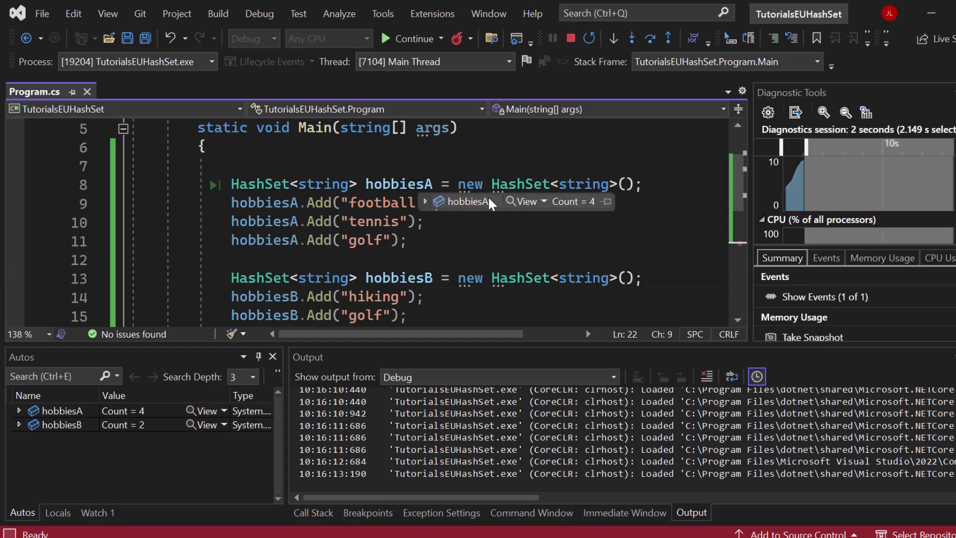
Step: Expand the hobbiesA DataTip listing football, tennis, golf and hiking, then stop debugging
left_click(425, 201)
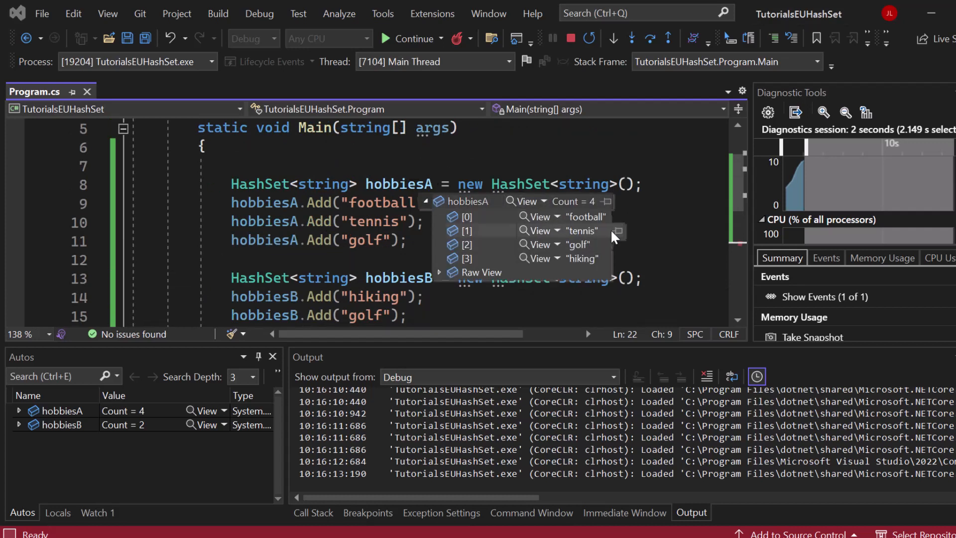
mouse_move(573, 252)
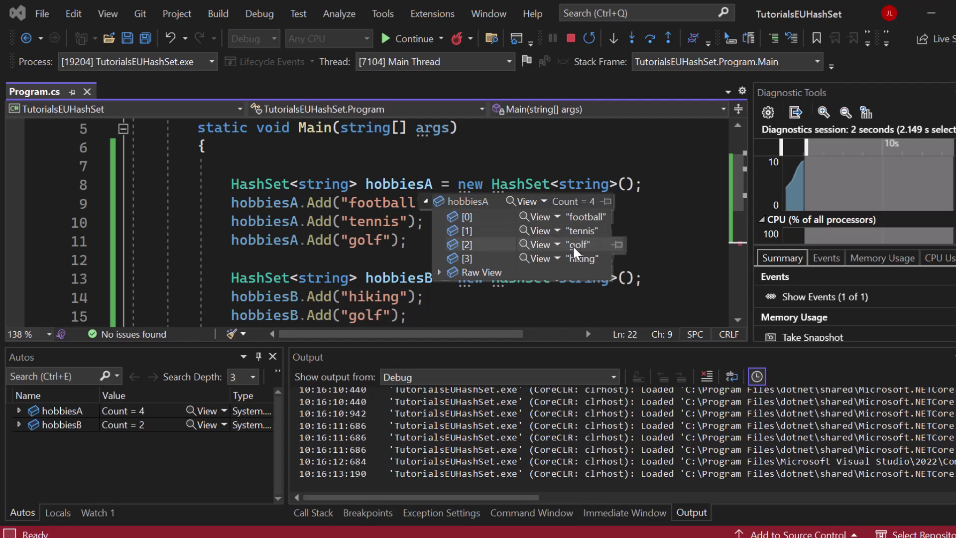
left_click(366, 240)
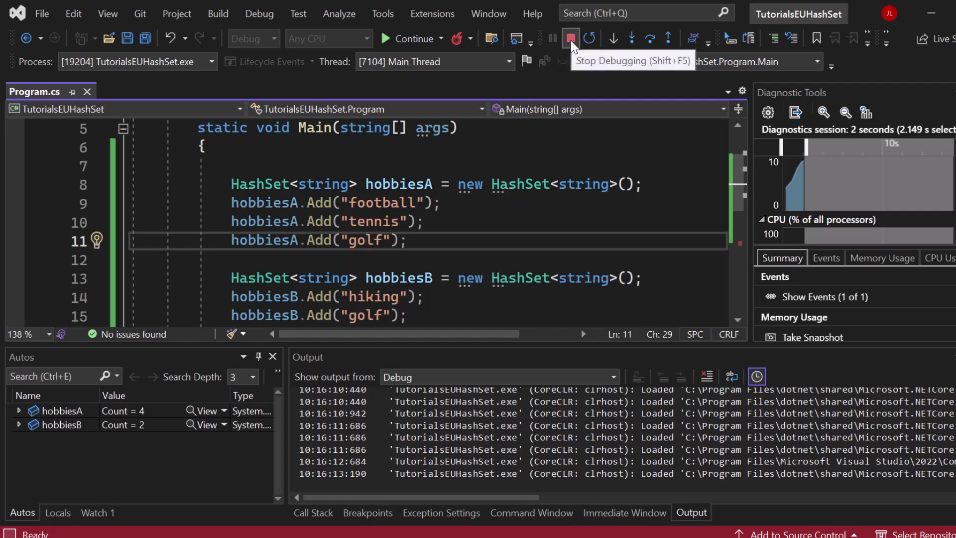
left_click(571, 38)
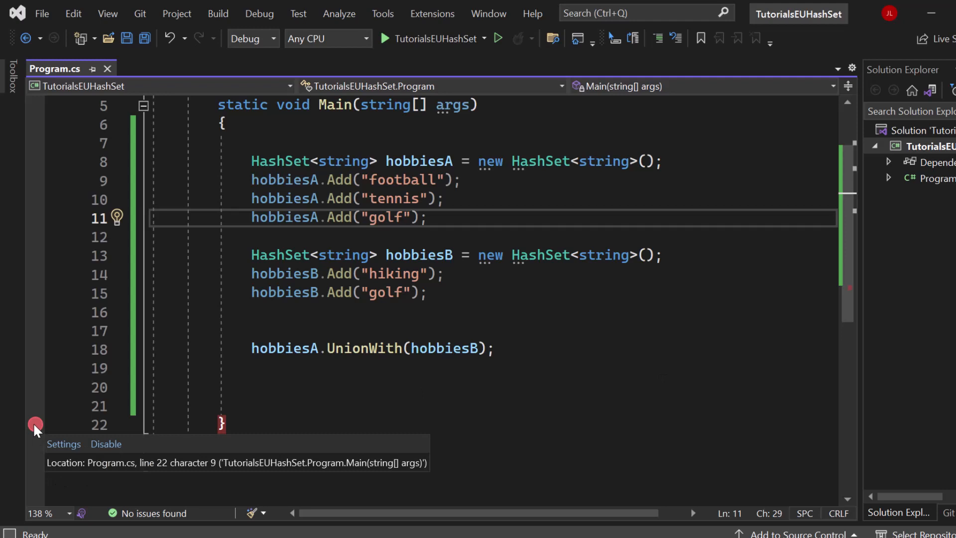
Step: Toggle the breakpoint on Main's closing brace and change the call to hobbiesA.IntersectWith(hobbiesB)
left_click(623, 356)
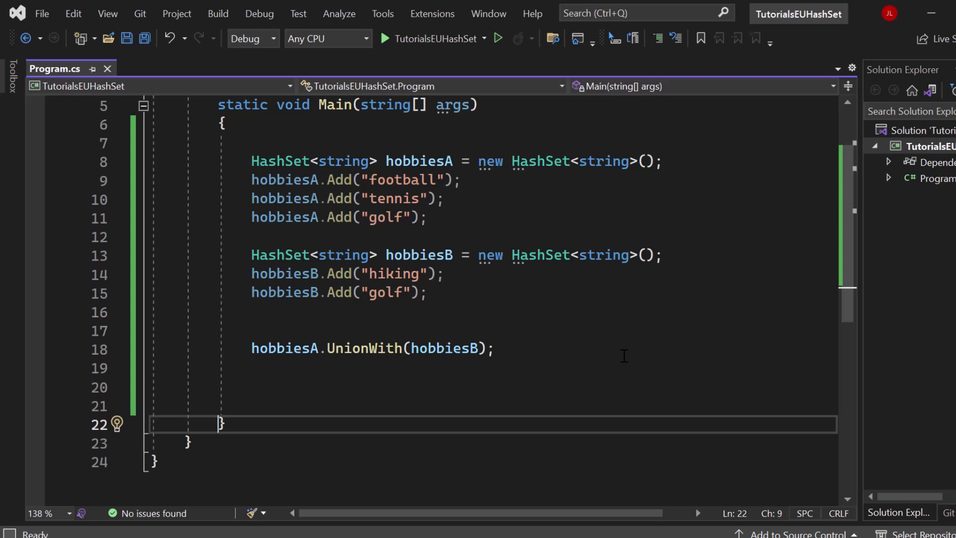
mouse_move(476, 311)
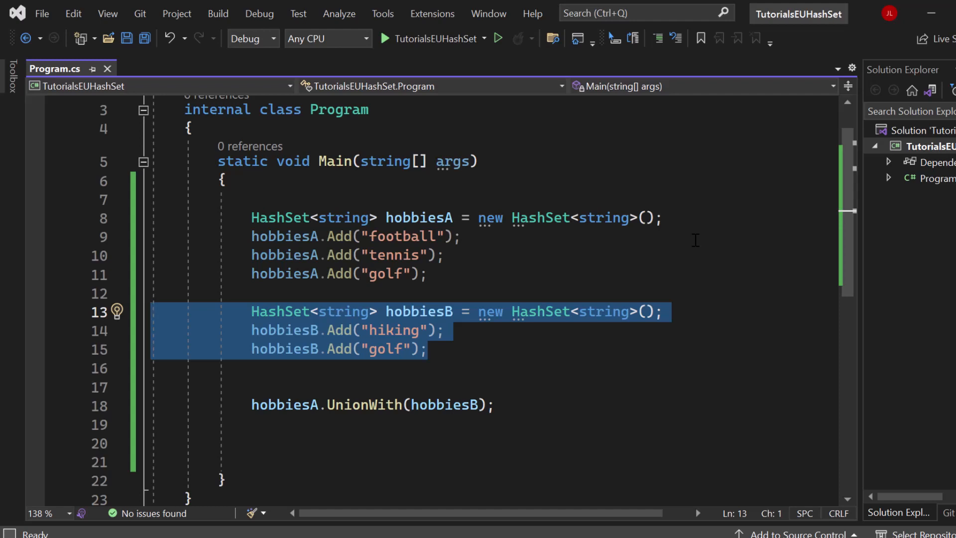
left_click(427, 348)
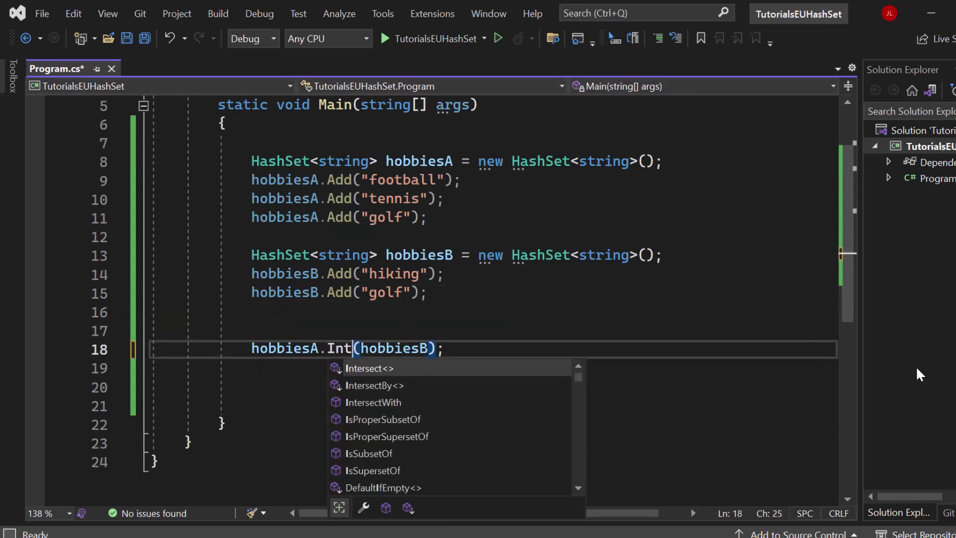
left_click(372, 402)
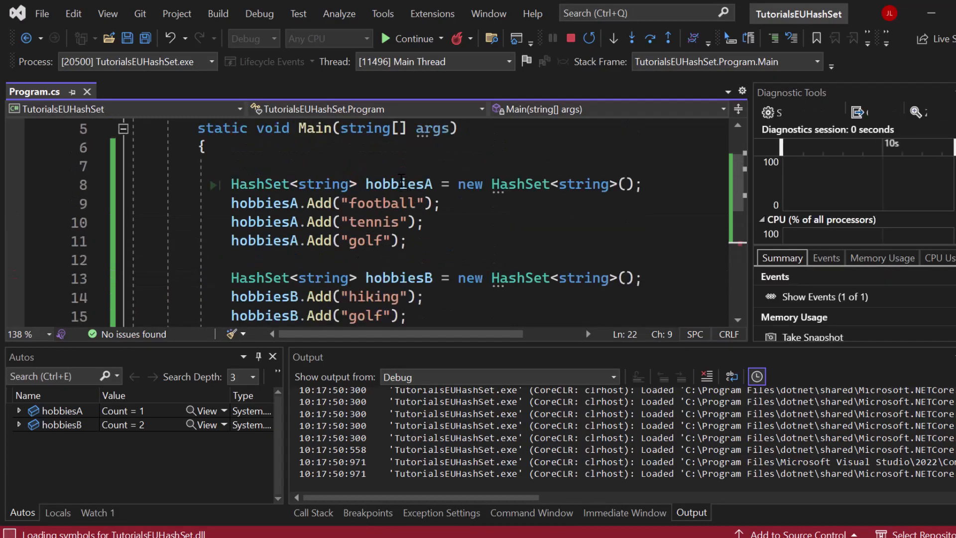
Step: Scroll down the advanced C# course landing page in the browser
scroll("down", 3)
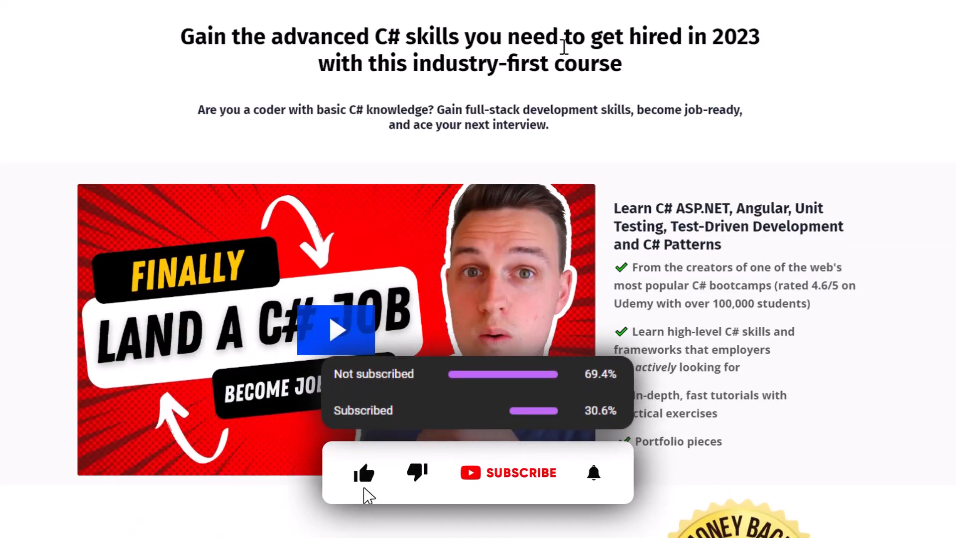
Step: Scroll the course page down to the 14-day money-back guarantee section and a student quote
left_click(520, 472)
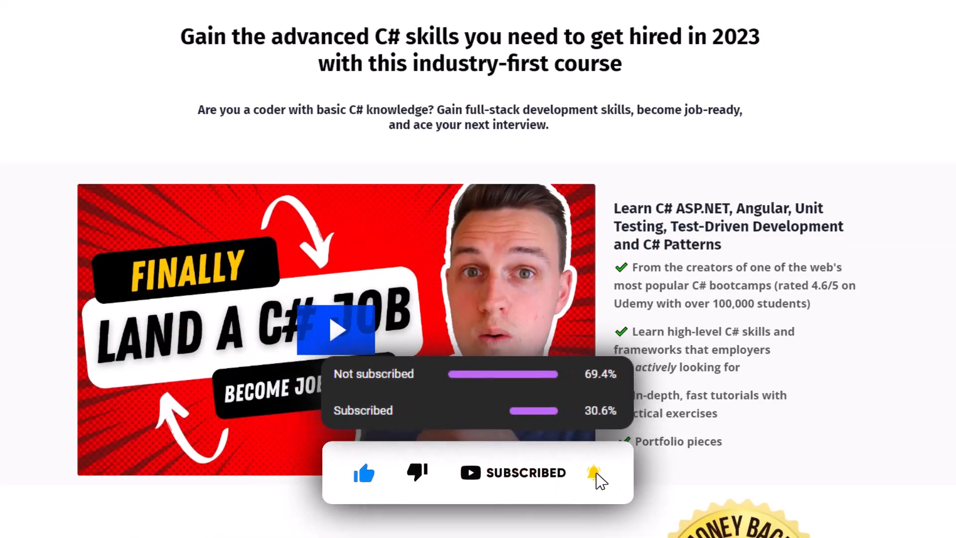
scroll("down", 3)
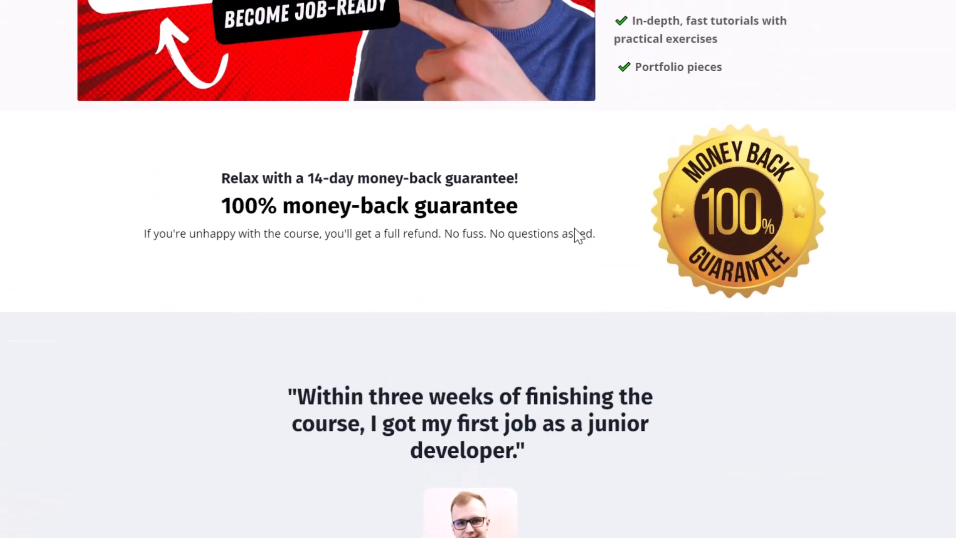
mouse_move(511, 257)
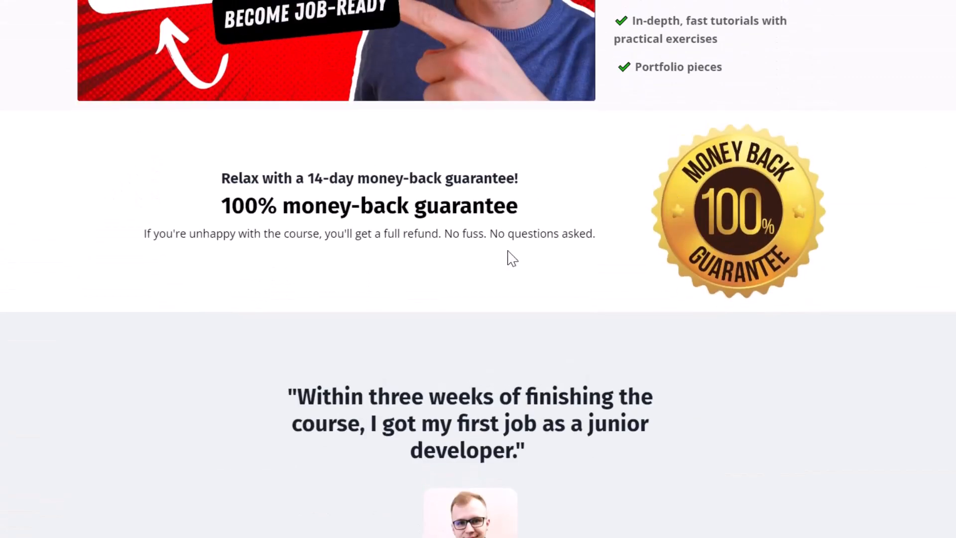